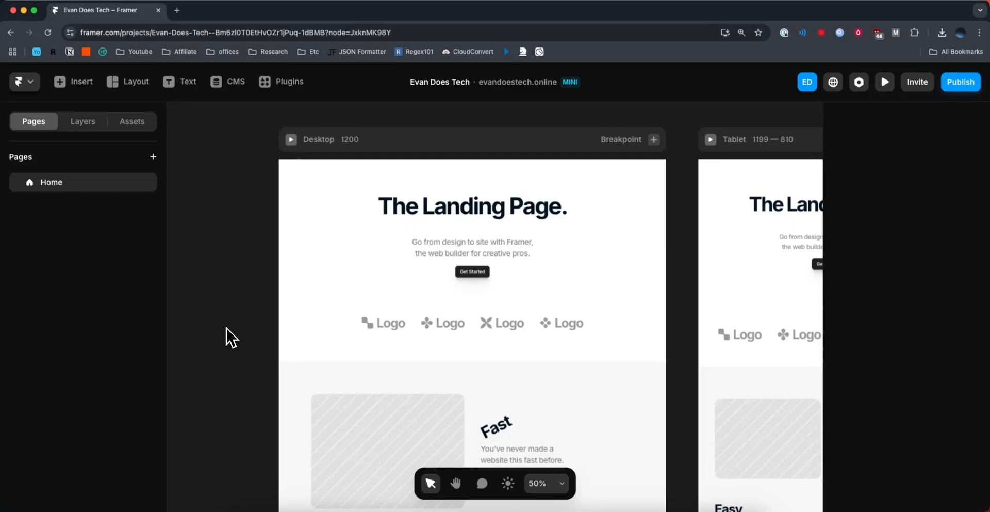
Step: Select the subtitle under the heading and open the Insert list to add a Video
left_click(536, 193)
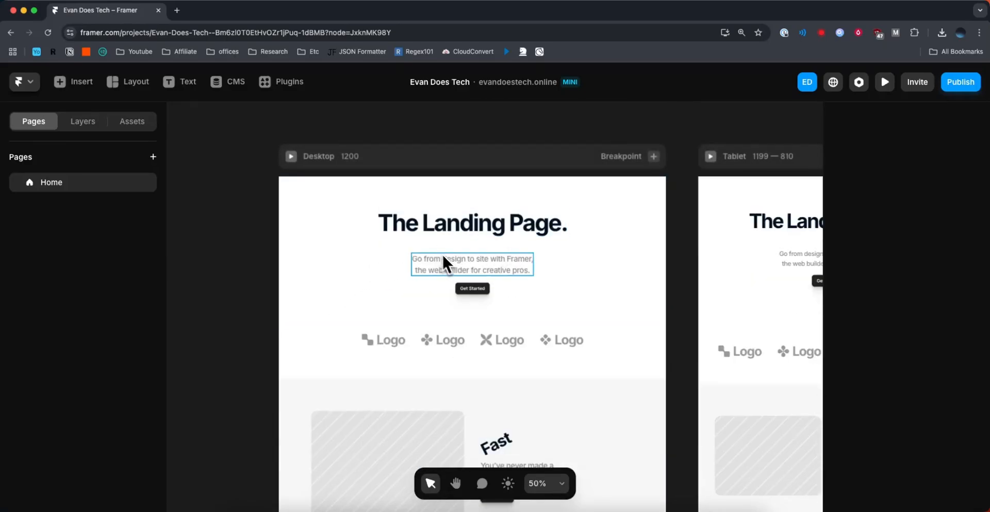
mouse_move(458, 255)
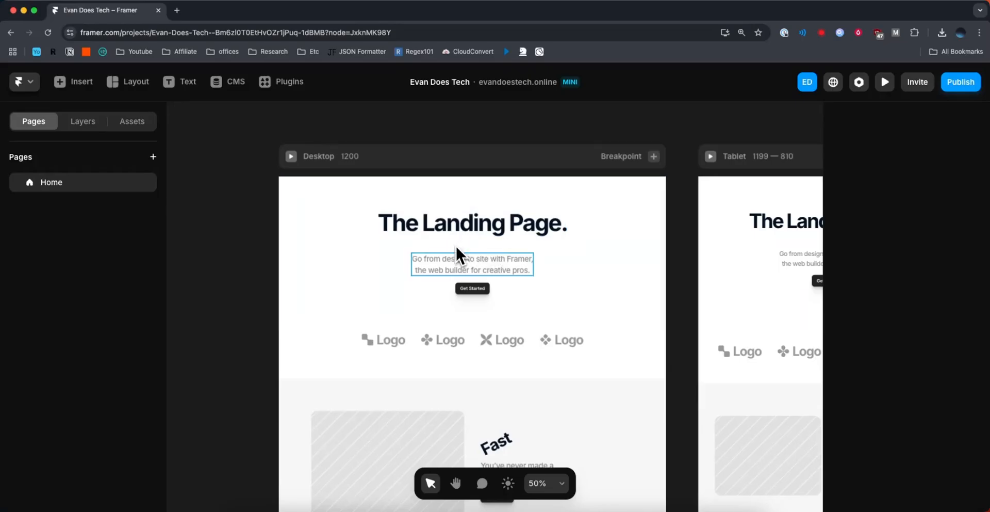
mouse_move(464, 263)
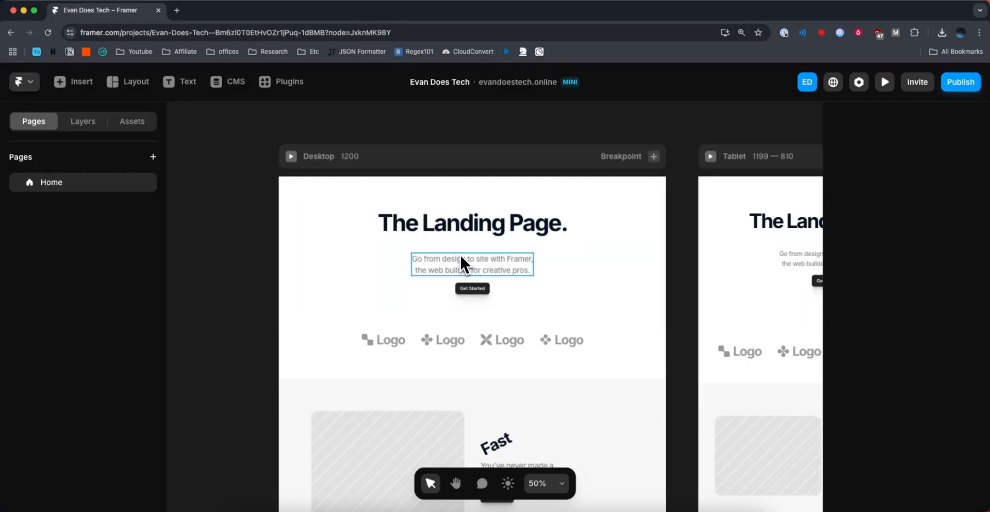
left_click(74, 81)
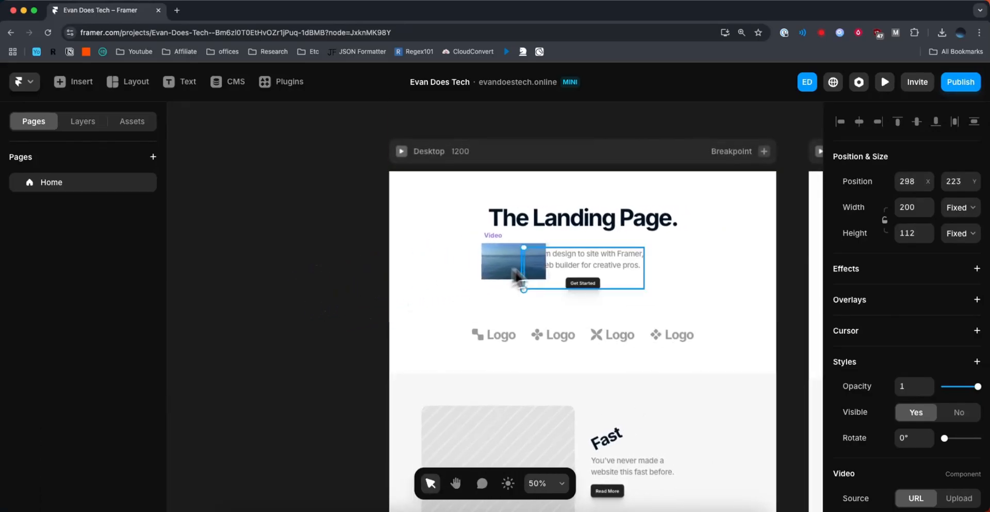
Step: Place the video between heading and subtitle and enlarge it to about 718 by 402
left_click_drag(514, 265, 593, 240)
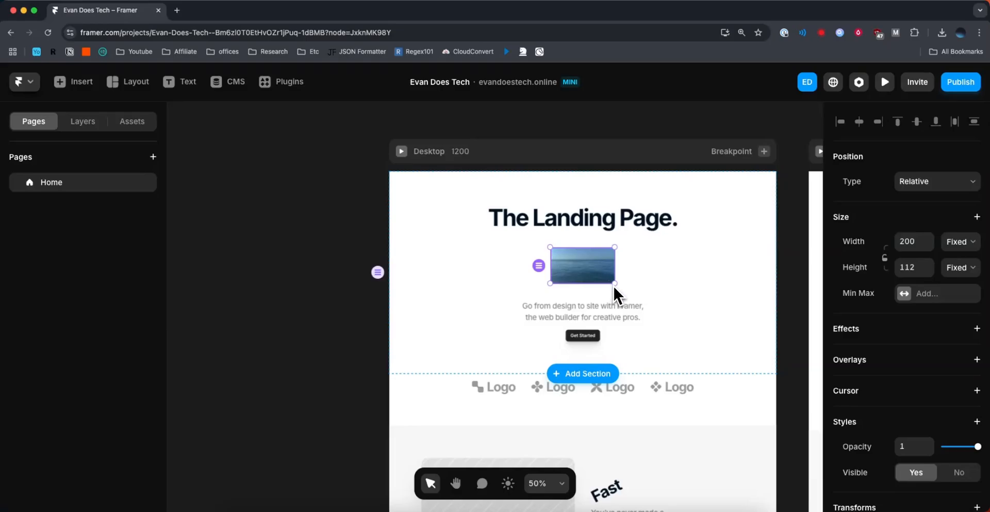
left_click_drag(613, 284, 631, 302)
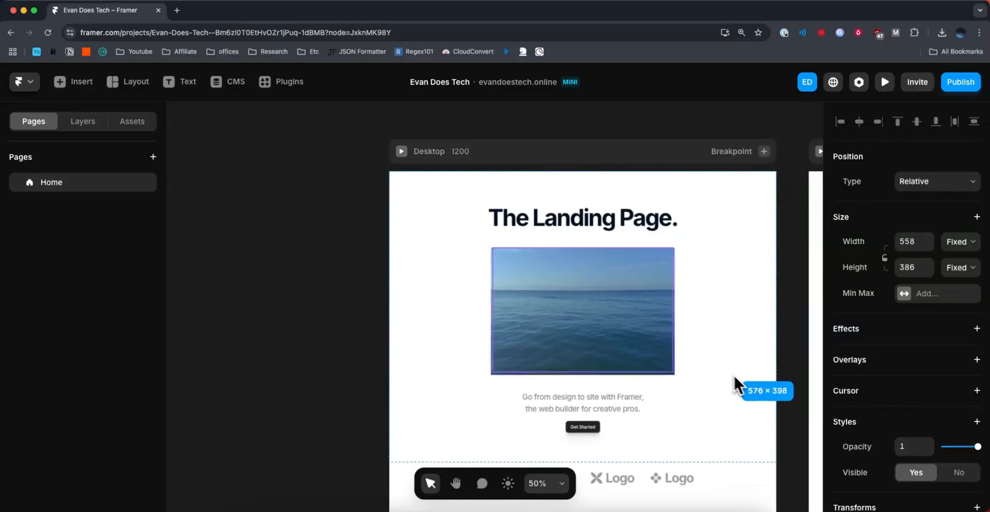
left_click_drag(672, 371, 696, 380)
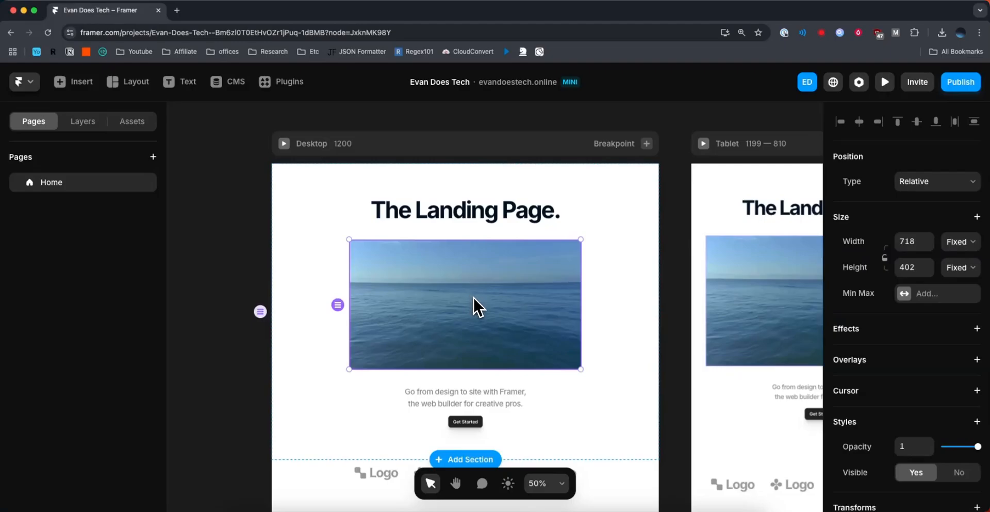
mouse_move(483, 300)
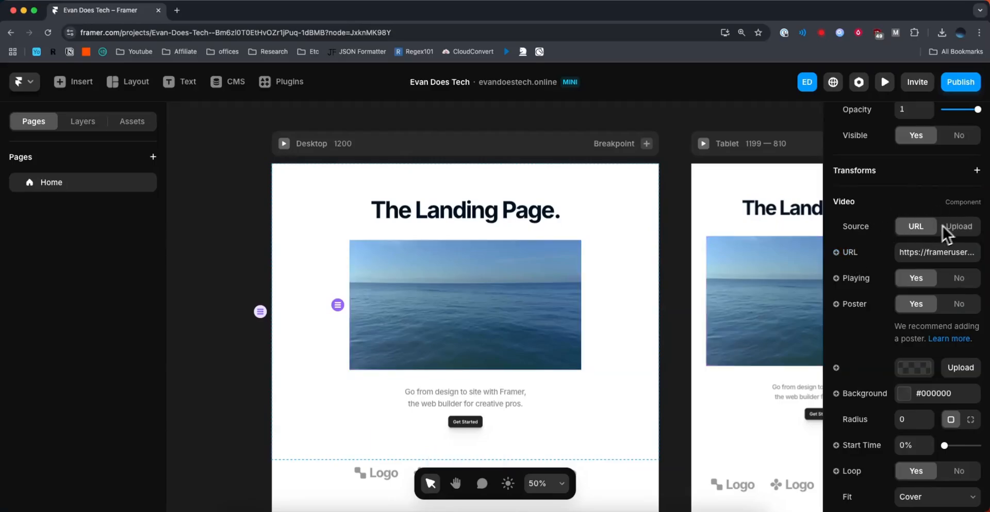
Step: Switch the video Source to Upload, then back to URL
left_click(959, 226)
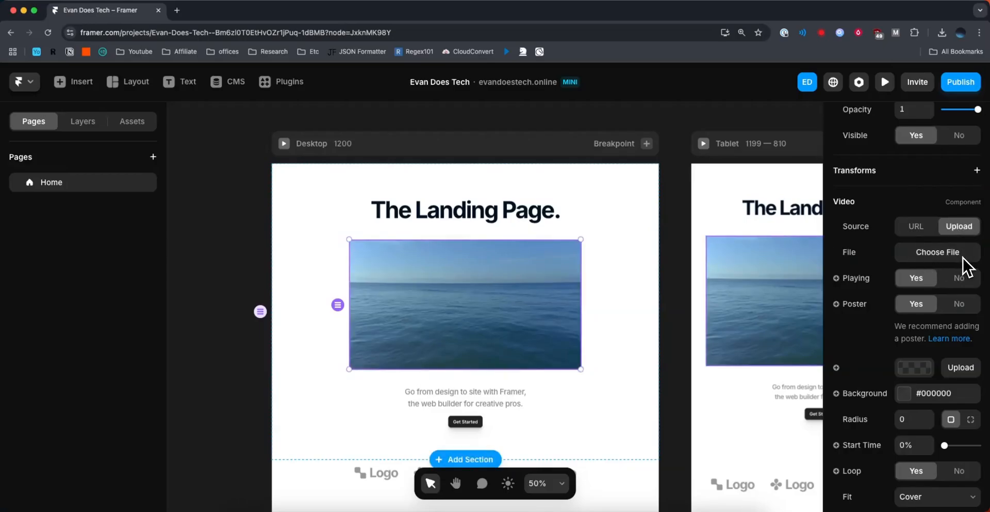
left_click(915, 226)
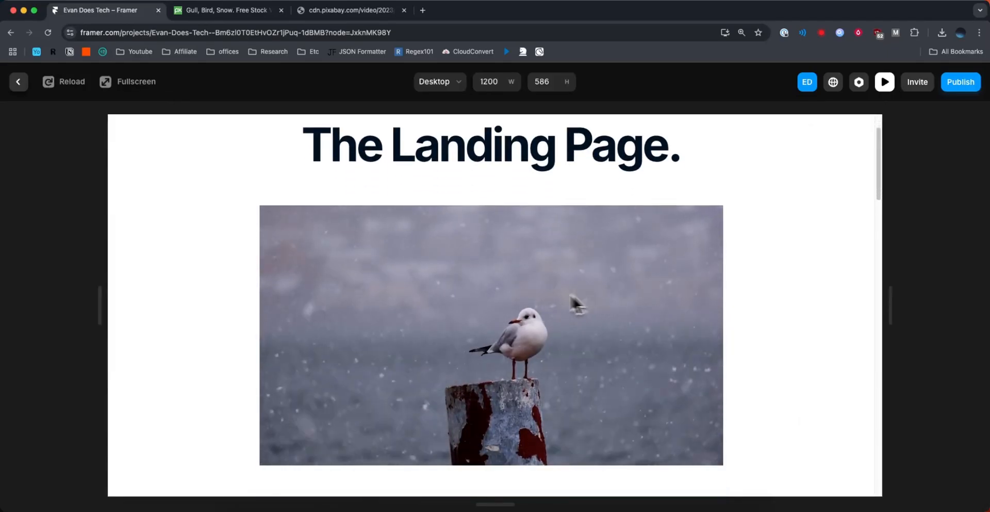
Step: Scroll down the properties panel of the Pixabay-linked video
scroll("down", 3)
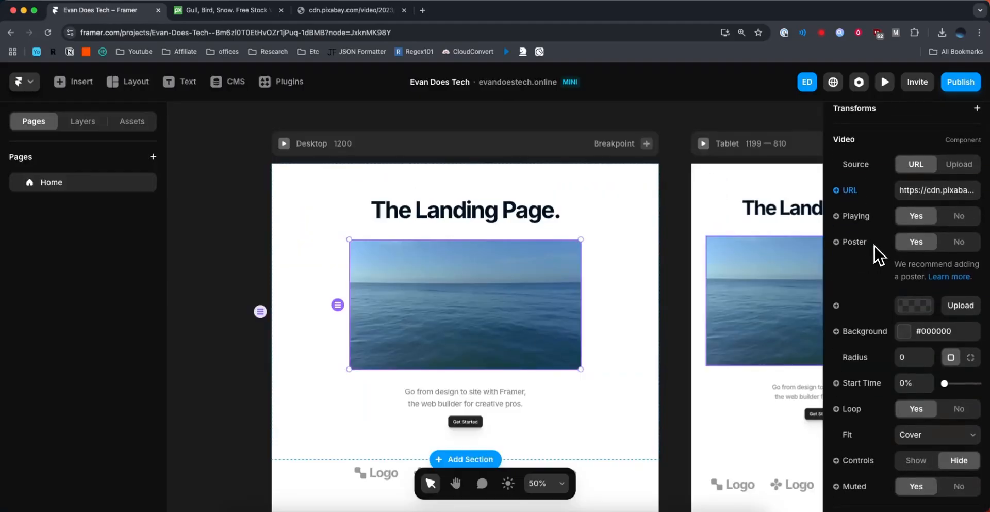
Step: Set the video's Loop to No and change the Controls setting, keeping controls hidden
scroll("down", 3)
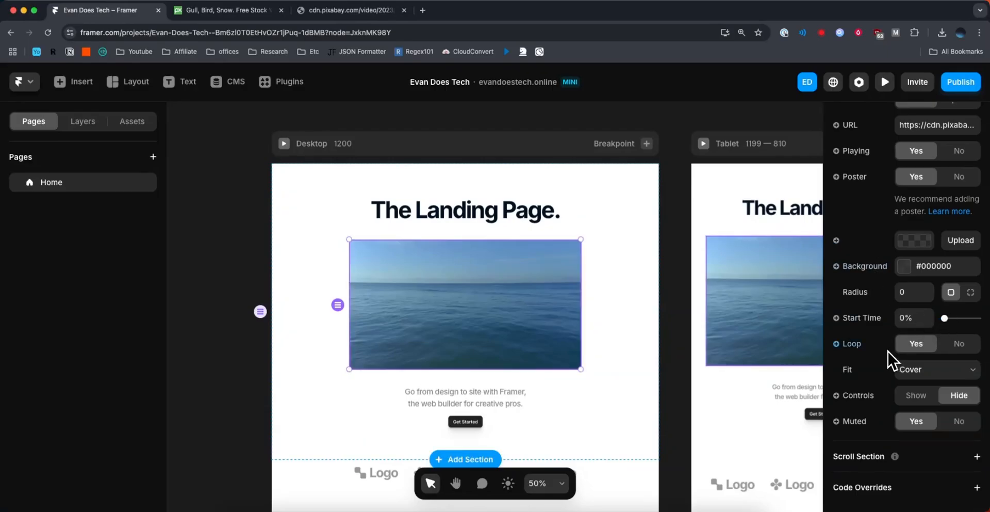
left_click(915, 343)
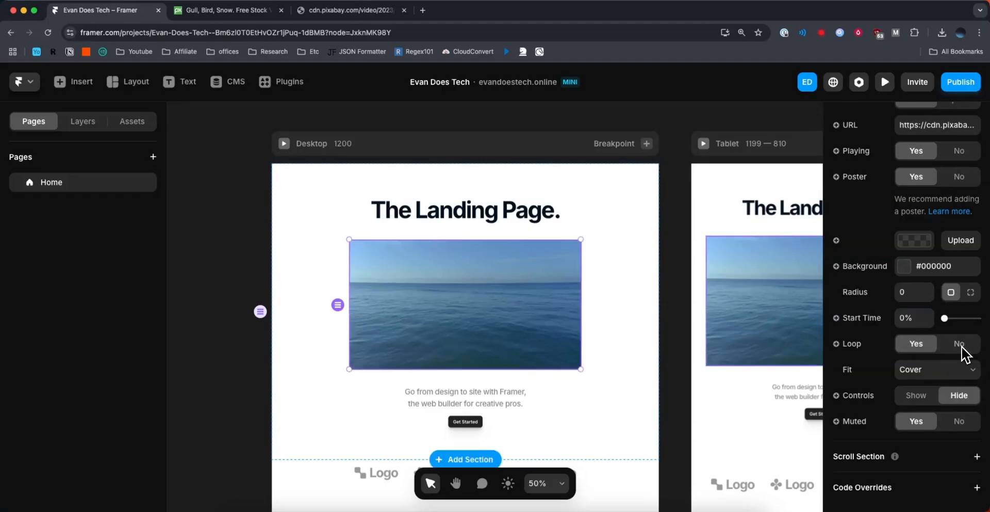
left_click(959, 343)
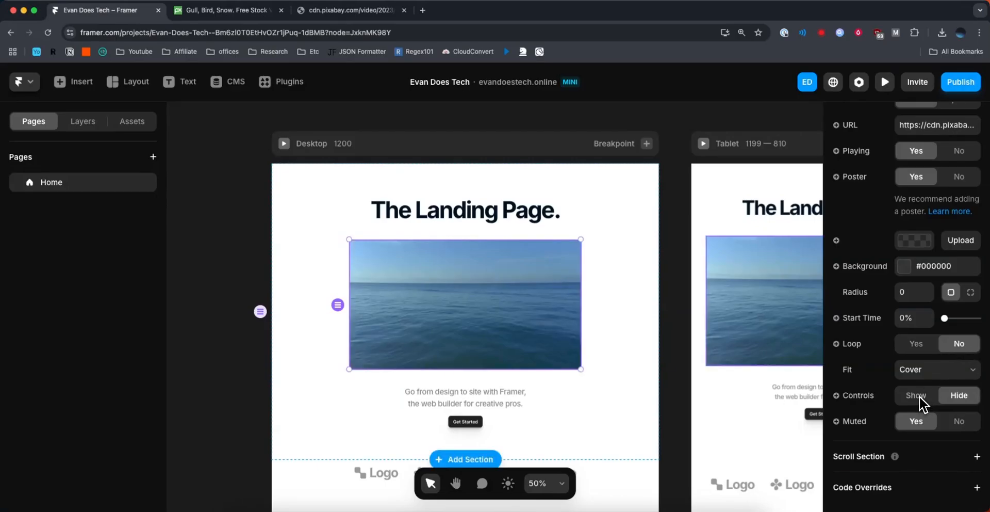
left_click(959, 395)
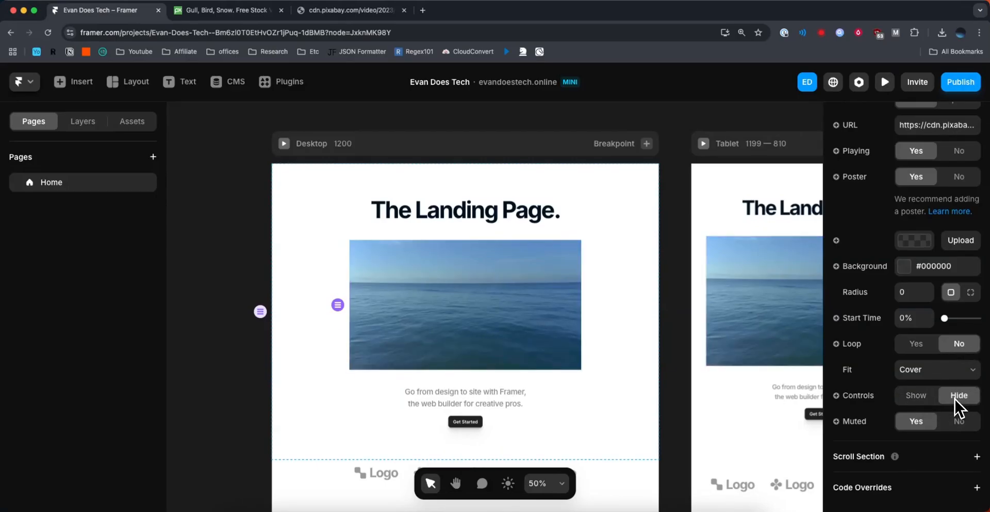